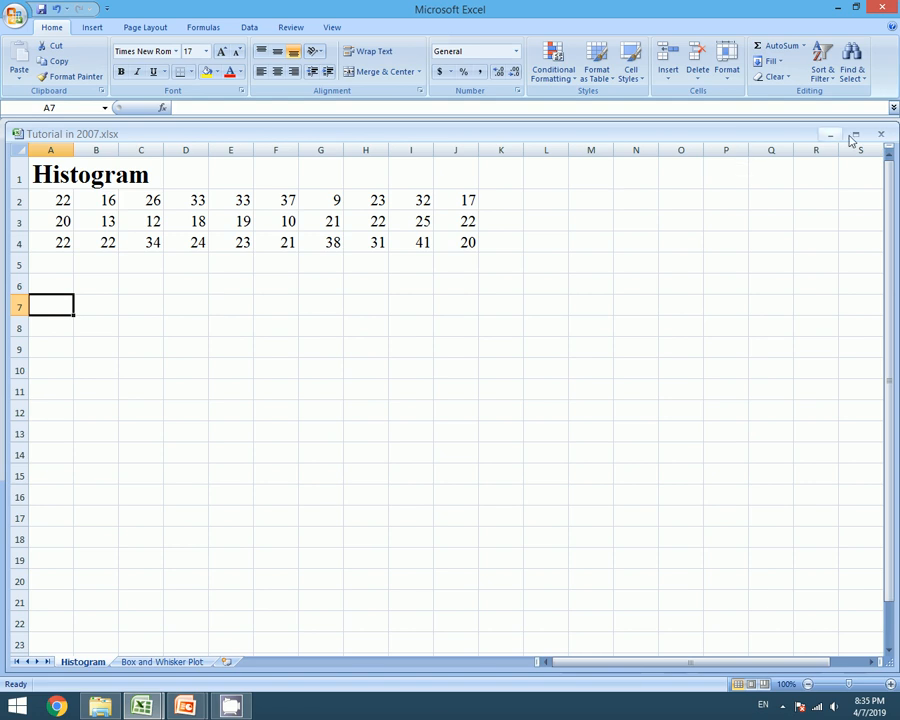
Work on the range table with MAX, MIN, limits and COUNTIF frequencies 1, 7, 14, 7, 1
left_click(852, 134)
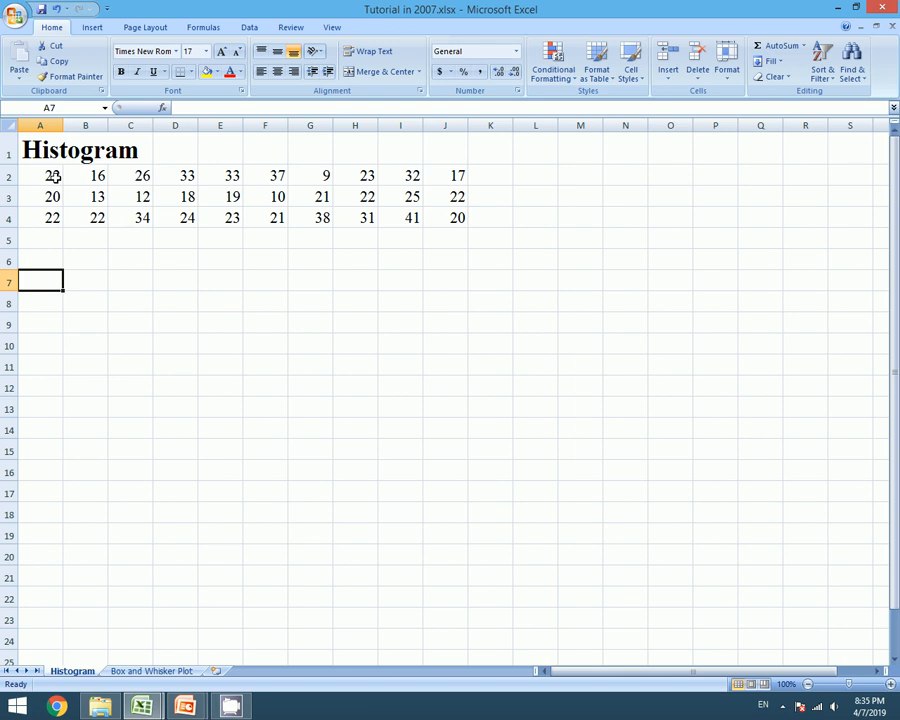
mouse_move(40, 260)
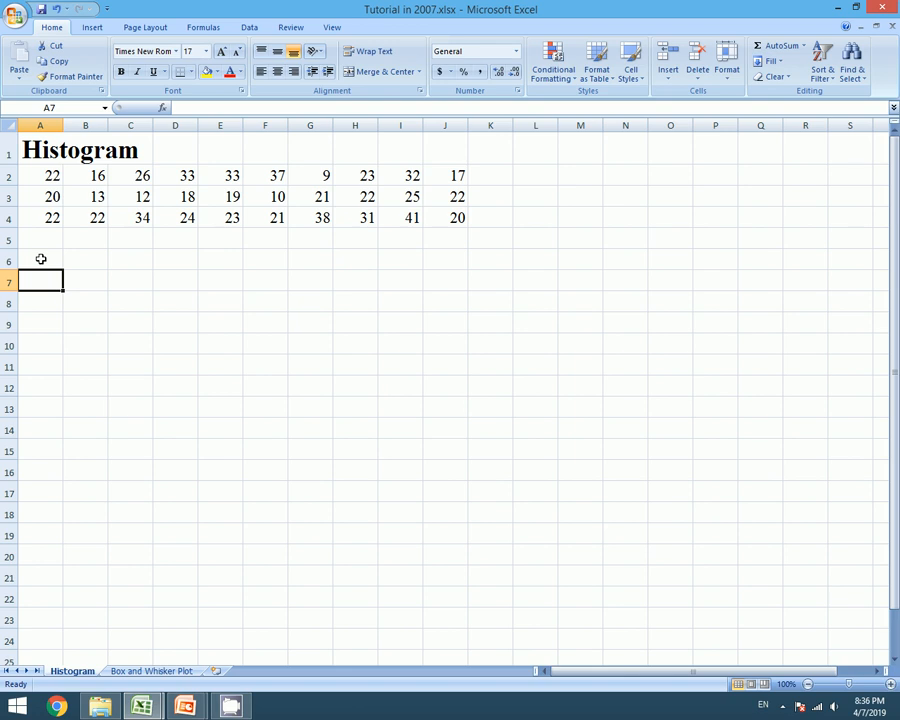
left_click(40, 260)
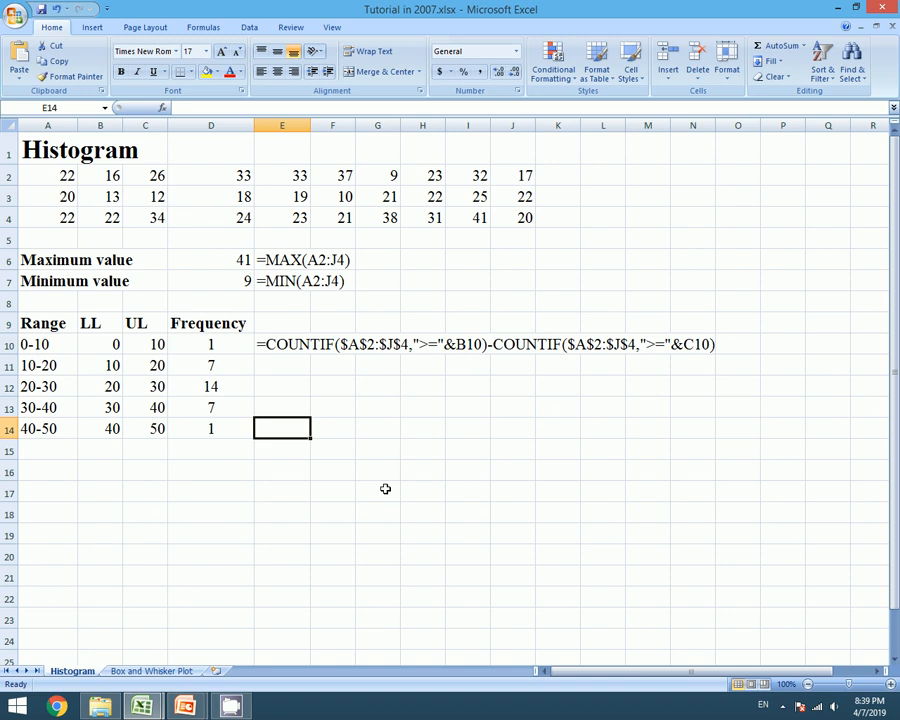
mouse_move(380, 512)
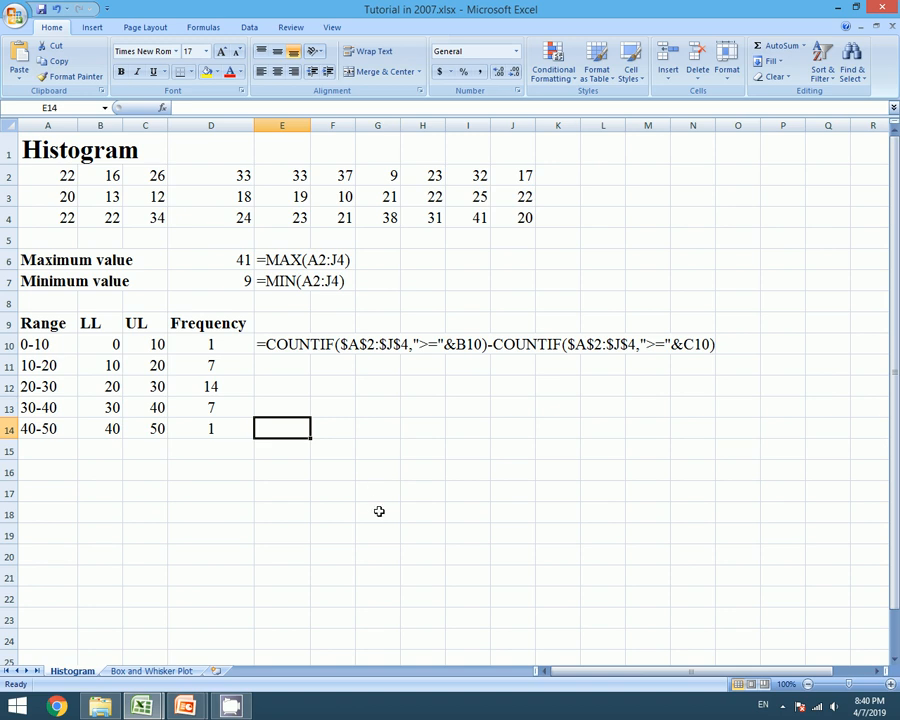
mouse_move(120, 344)
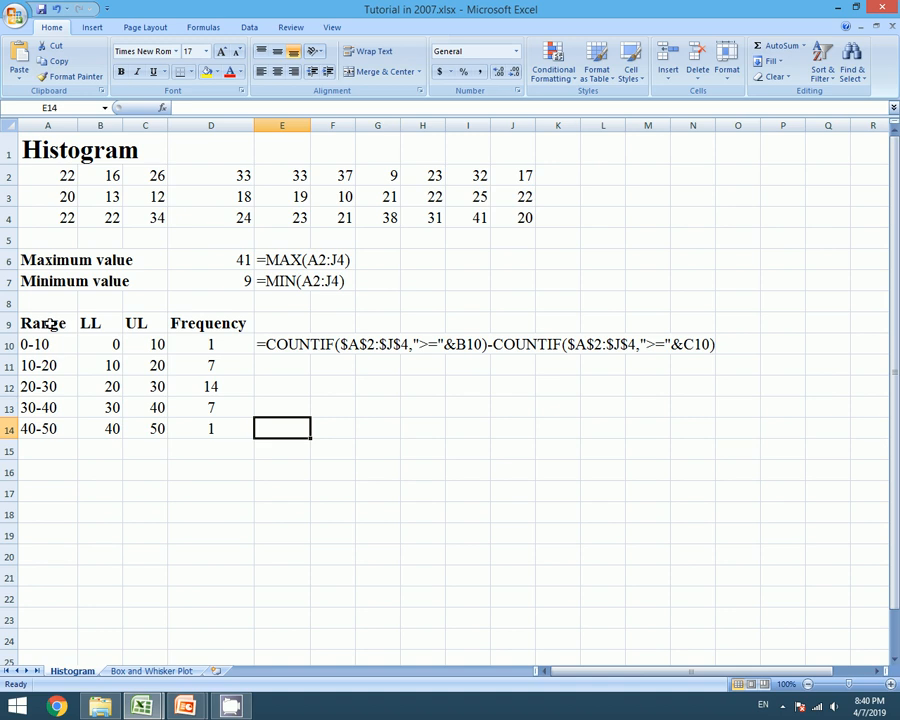
Insert a 2-D clustered column chart of A9:D14 and move it below the frequency table
left_click_drag(44, 324, 208, 428)
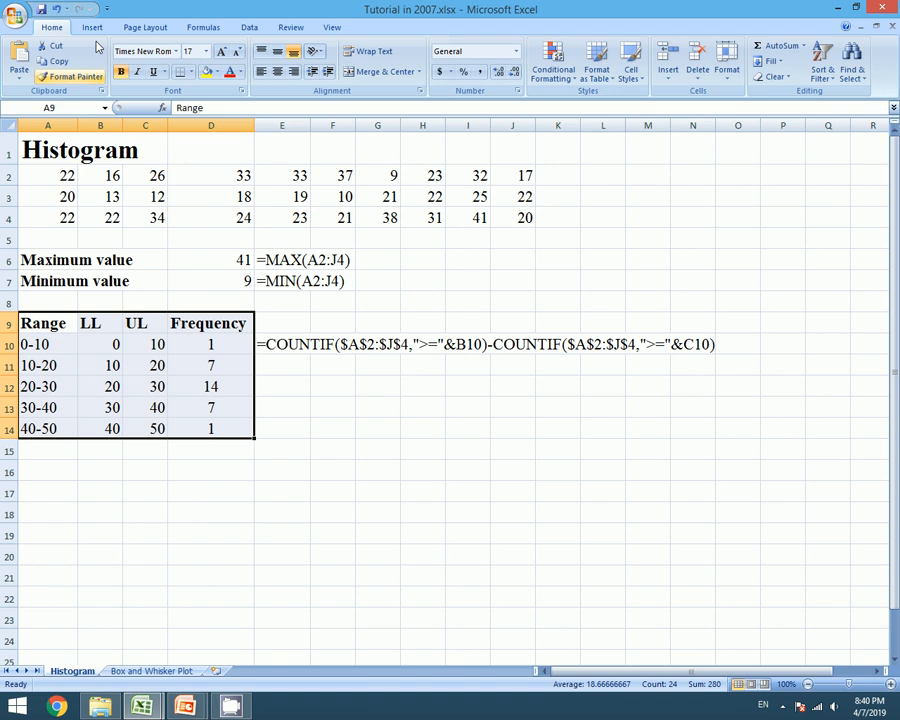
left_click(92, 28)
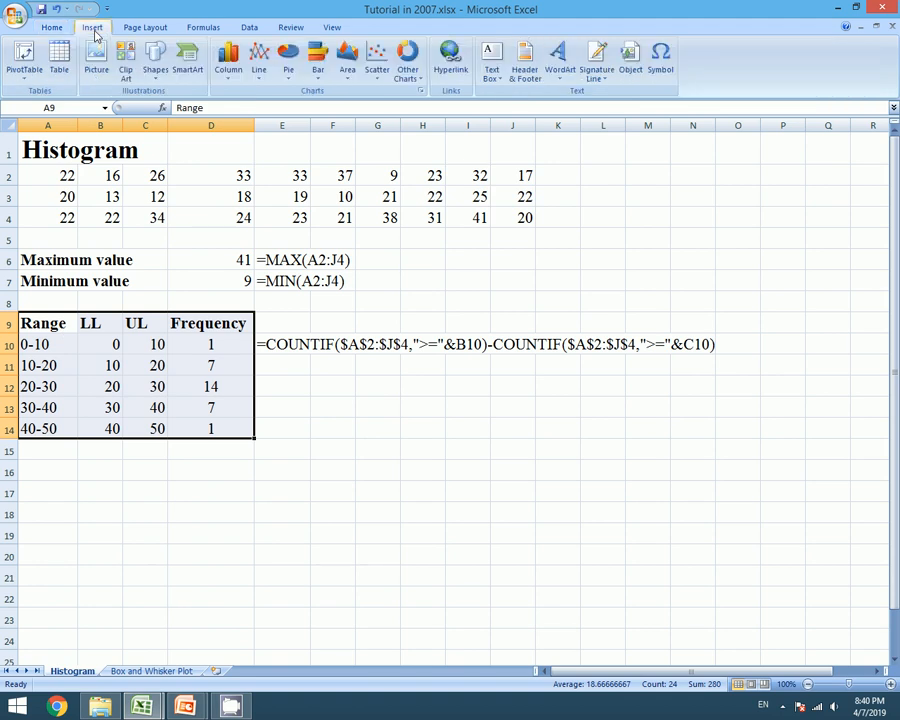
mouse_move(228, 56)
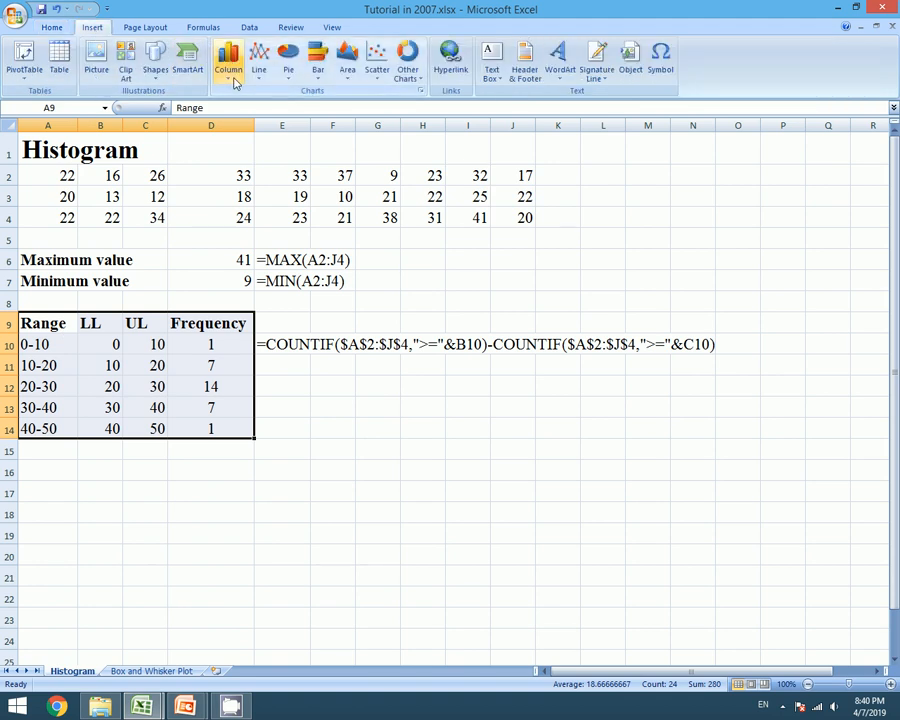
left_click(228, 56)
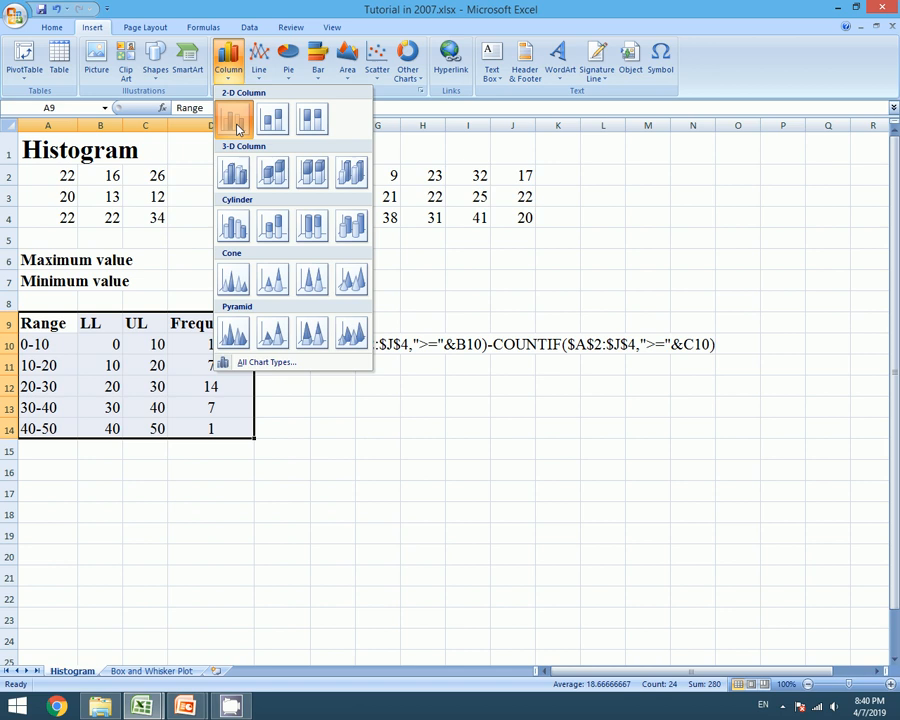
left_click(232, 118)
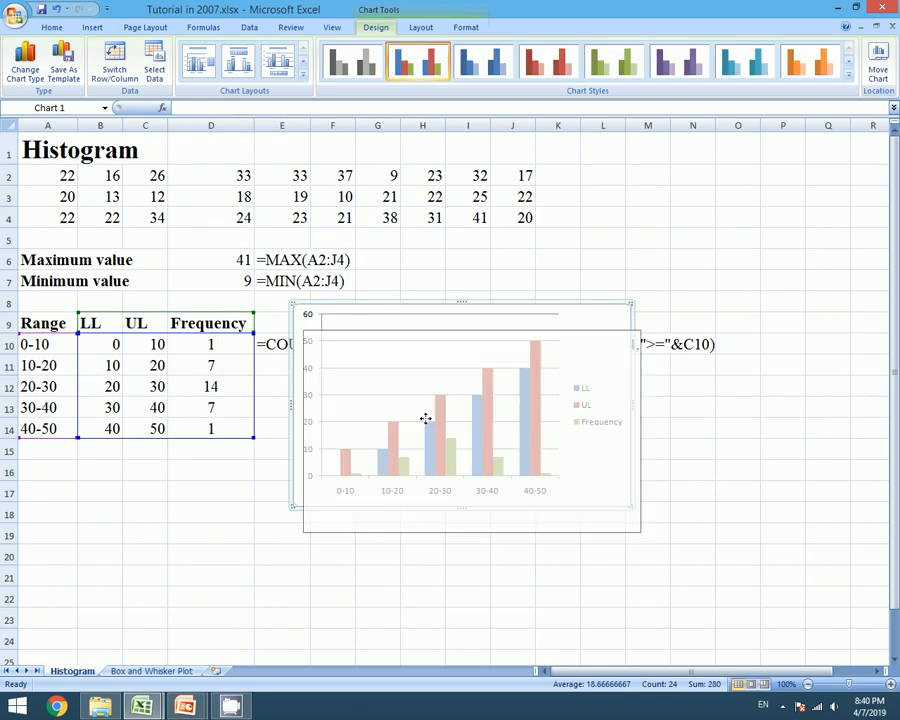
left_click_drag(460, 414, 484, 524)
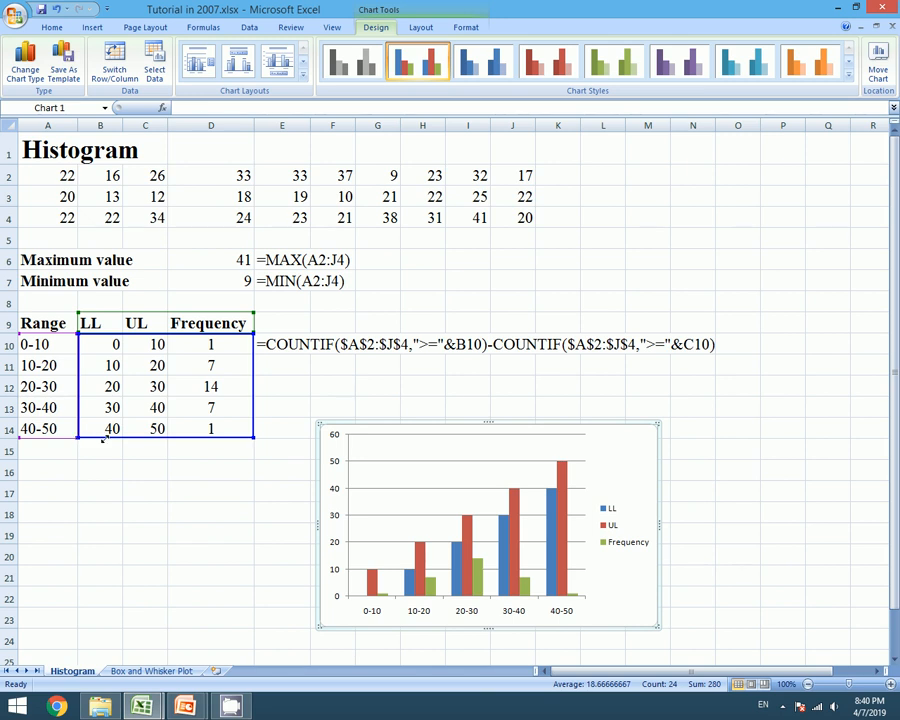
Narrow the chart data to Frequency D9:D14 and select the frequency bars
left_click(210, 344)
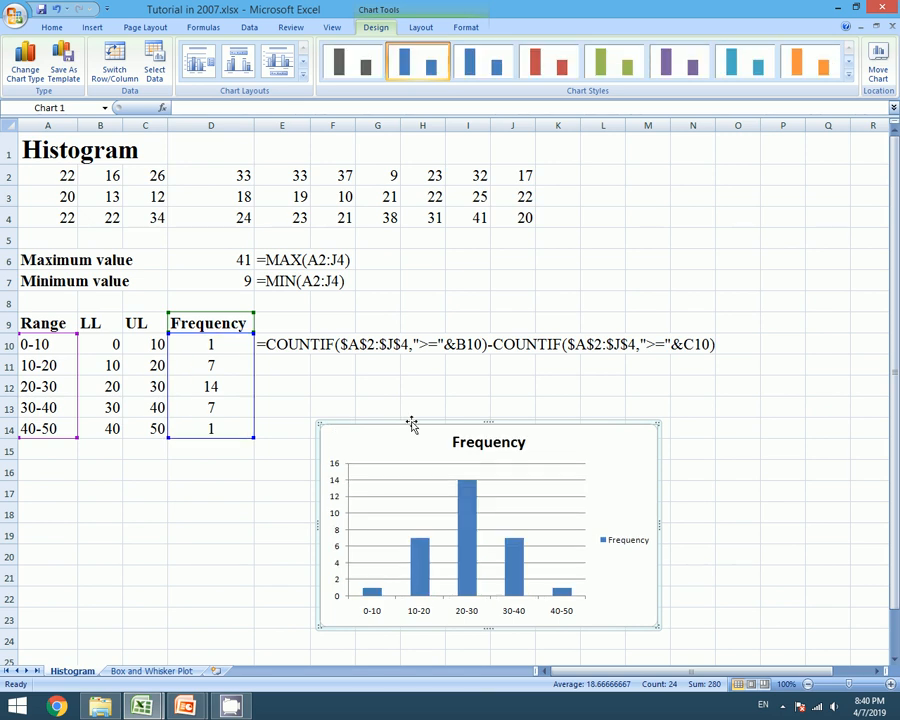
left_click_drag(488, 530, 496, 444)
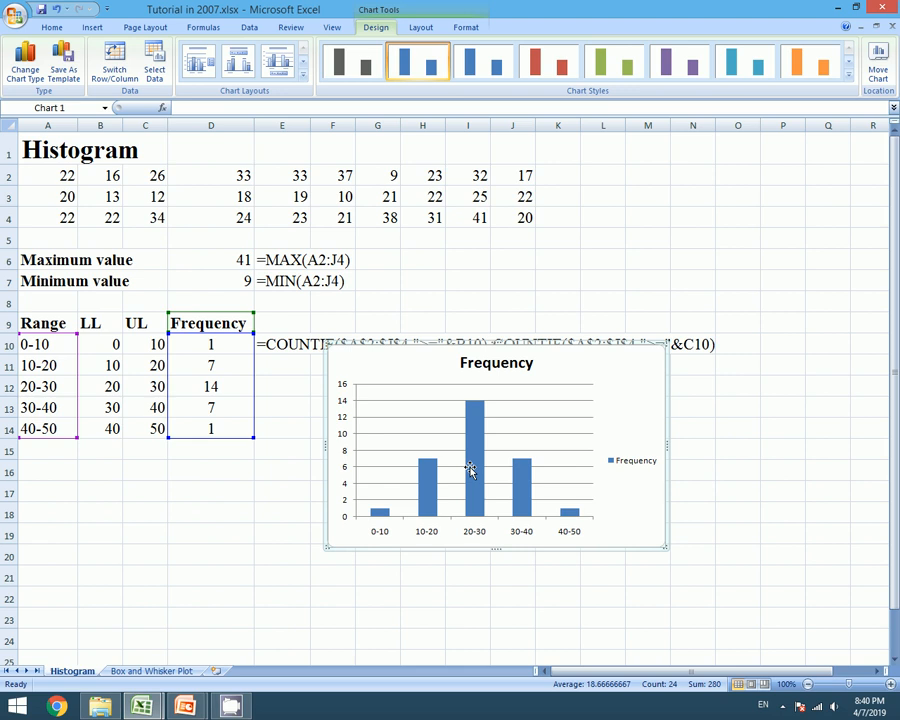
mouse_move(460, 488)
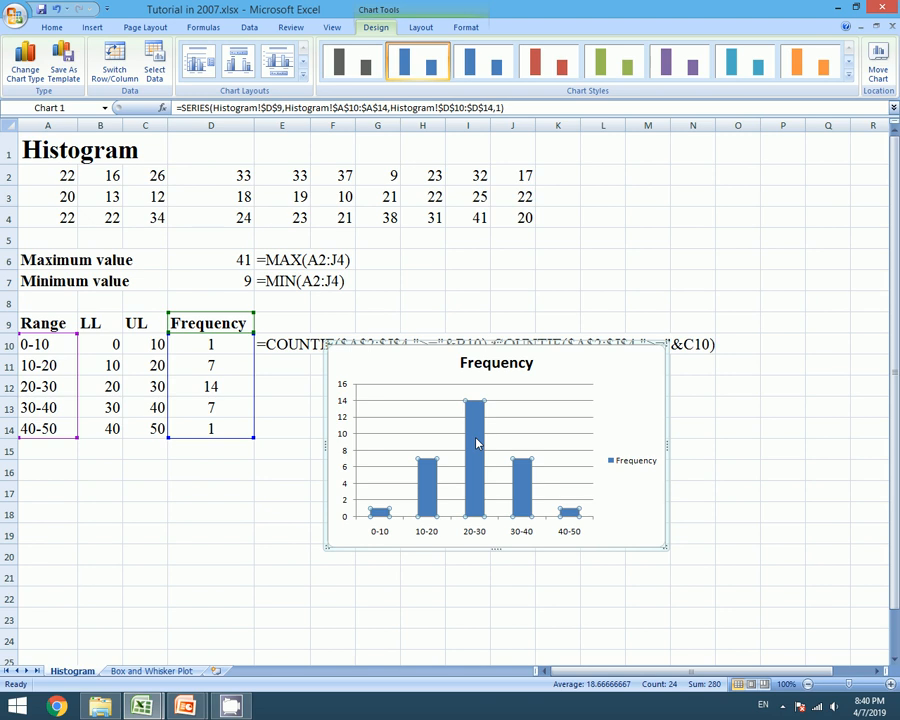
Bring up Format Data Series for the bars and move it clear of the chart
right_click(476, 444)
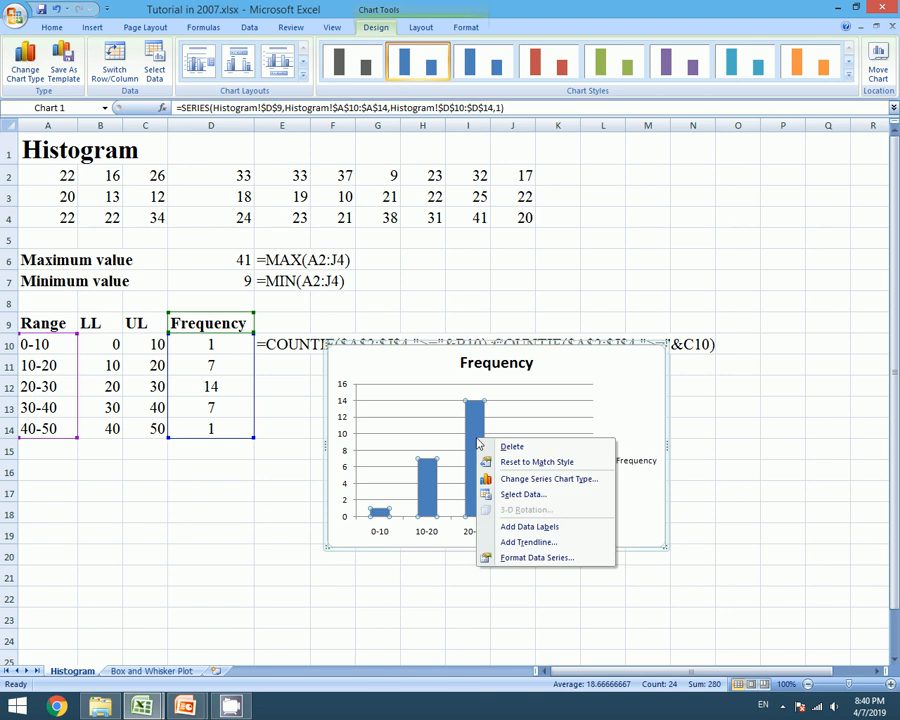
mouse_move(536, 556)
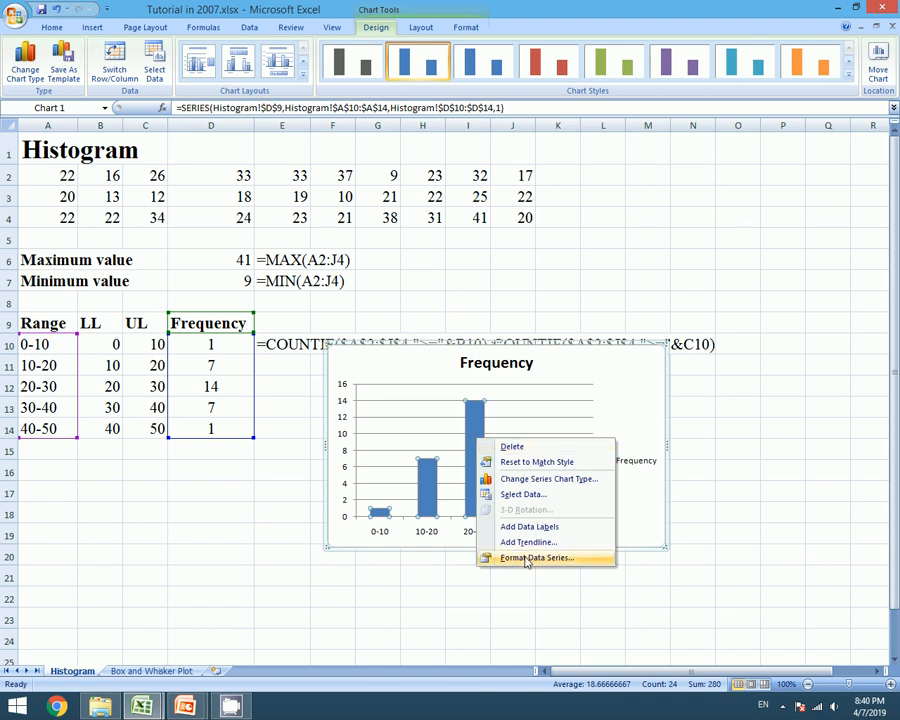
mouse_move(576, 564)
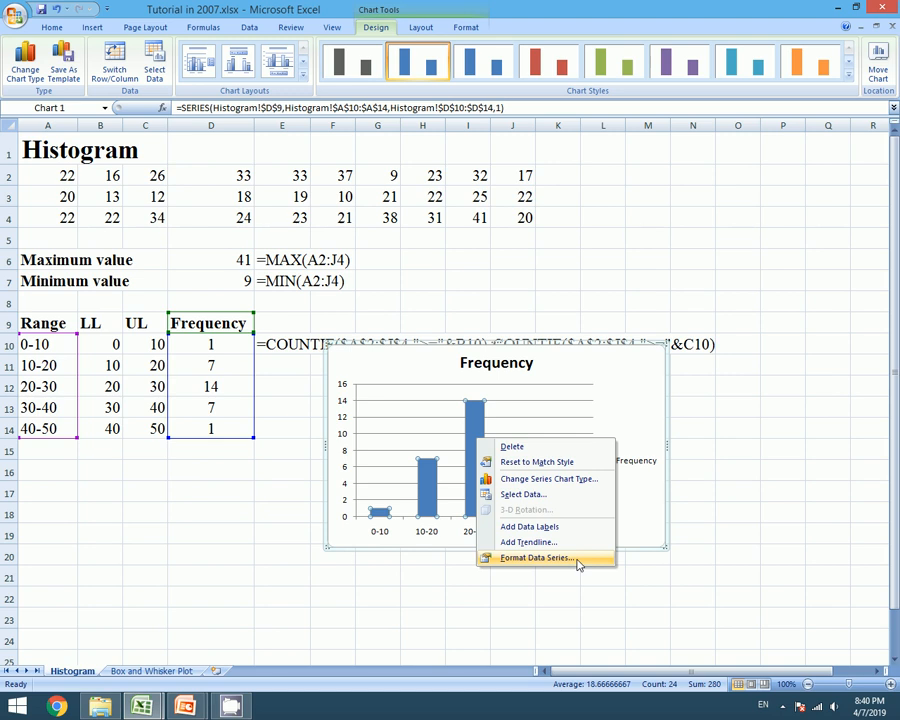
left_click(538, 556)
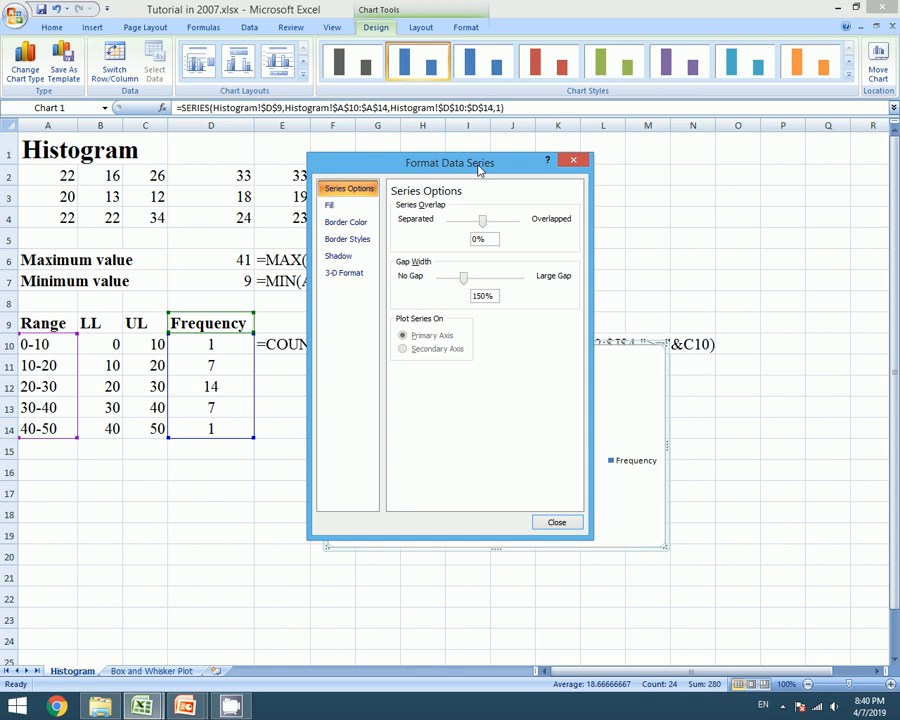
left_click_drag(450, 162, 196, 194)
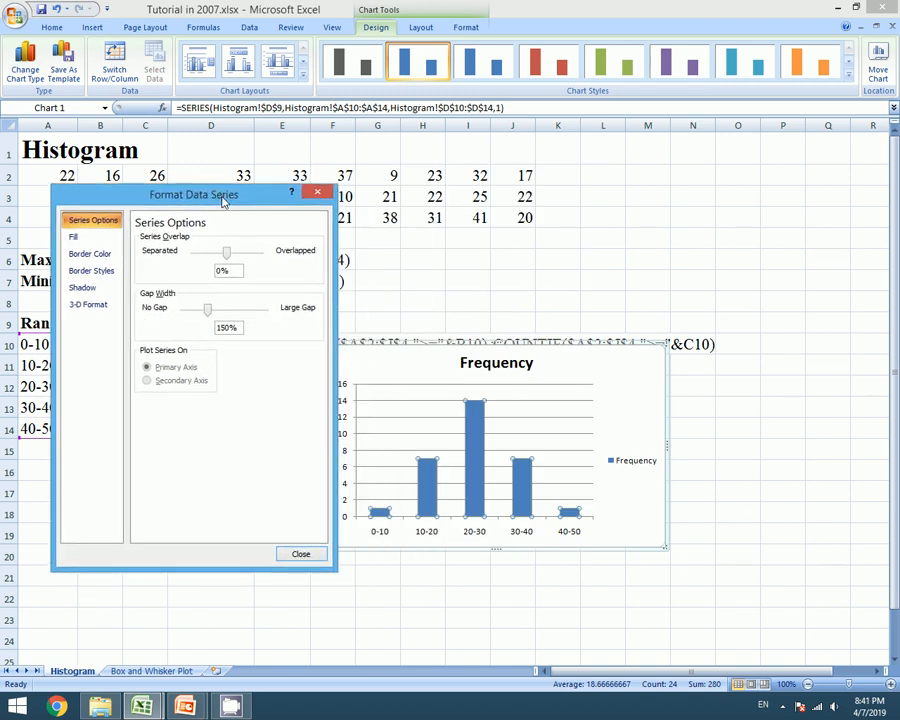
left_click_drag(194, 194, 172, 172)
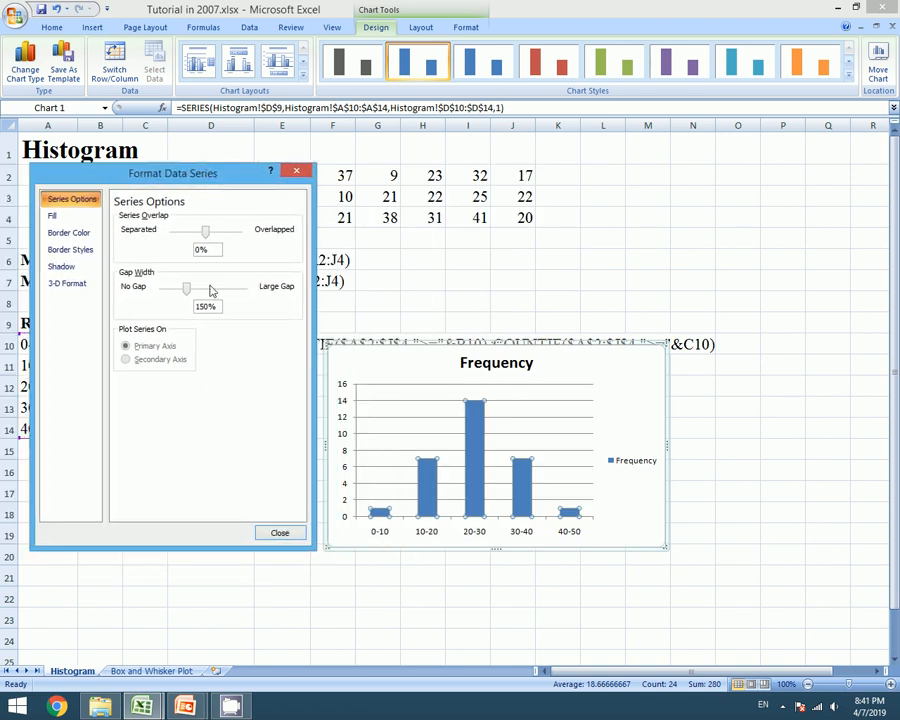
Reduce the Gap Width to 0% so the five columns touch
left_click_drag(186, 288, 160, 288)
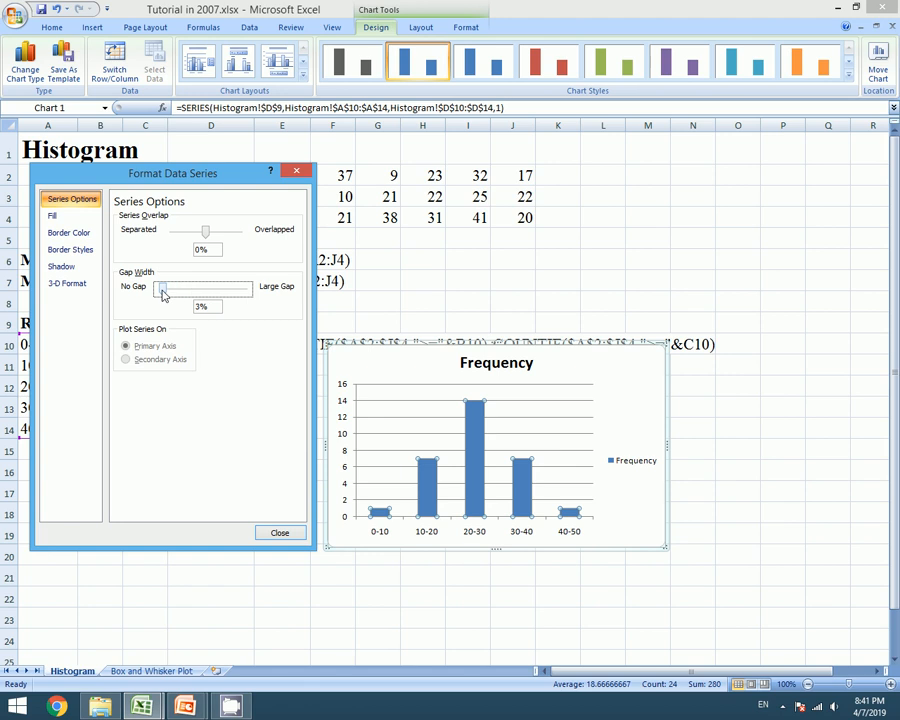
left_click_drag(202, 288, 160, 288)
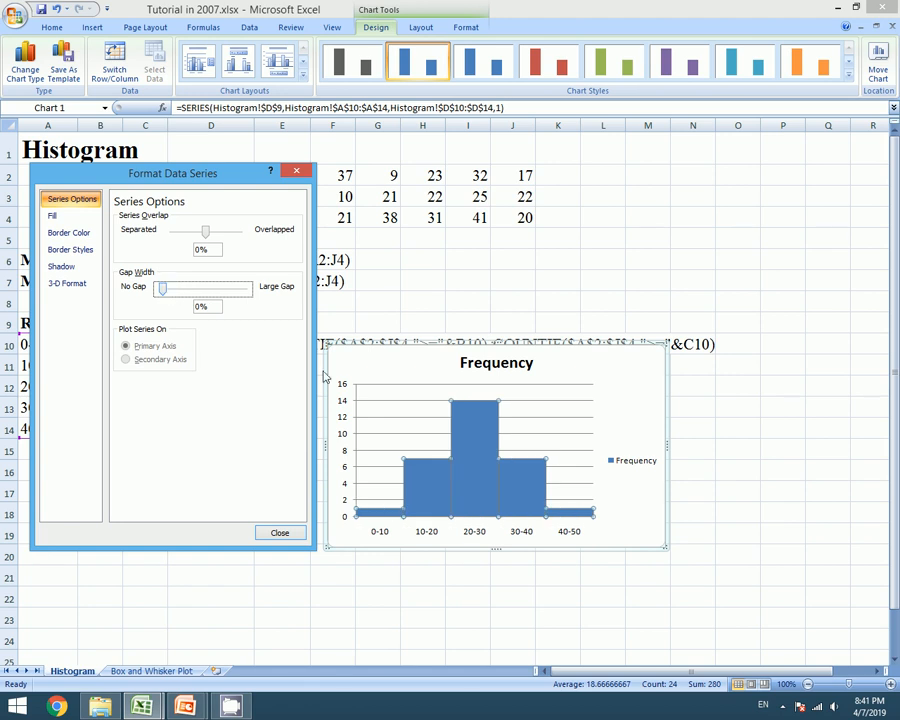
Set the bar Border Color to a solid black line and close Format Data Series
left_click(68, 232)
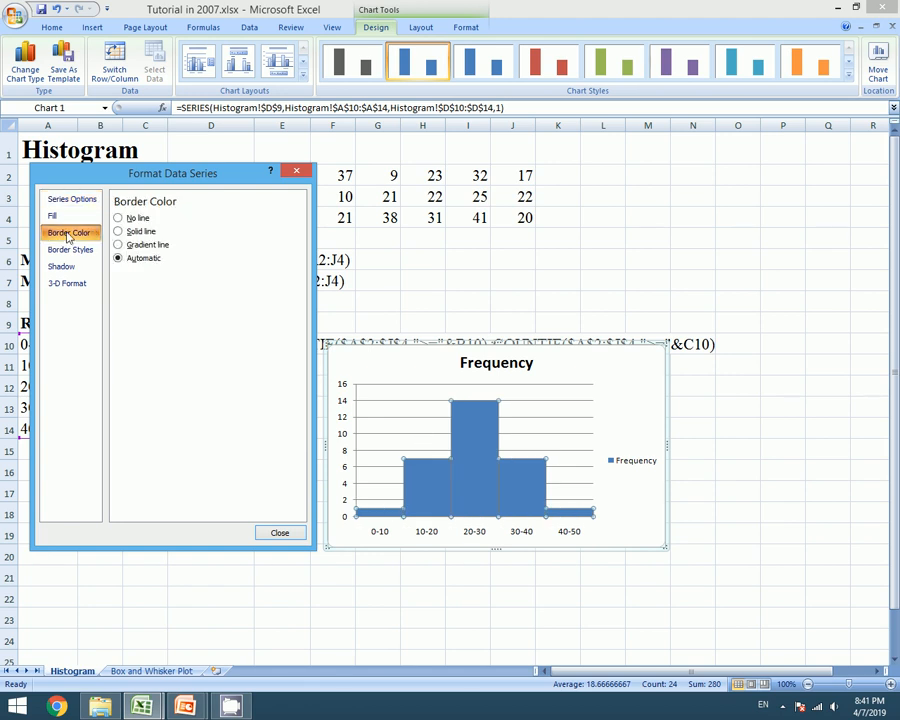
left_click(118, 232)
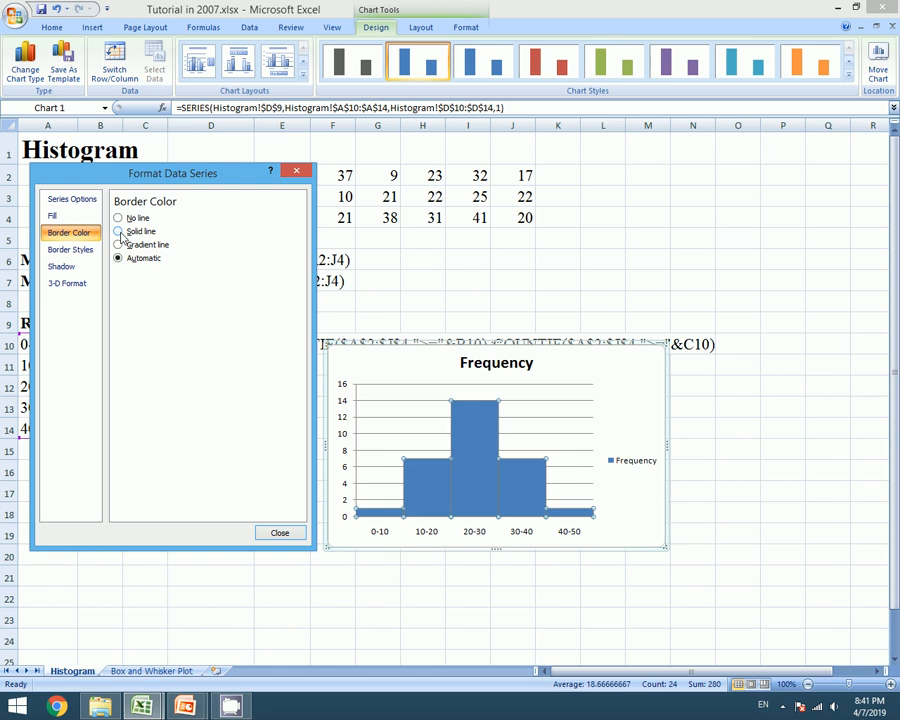
left_click(118, 232)
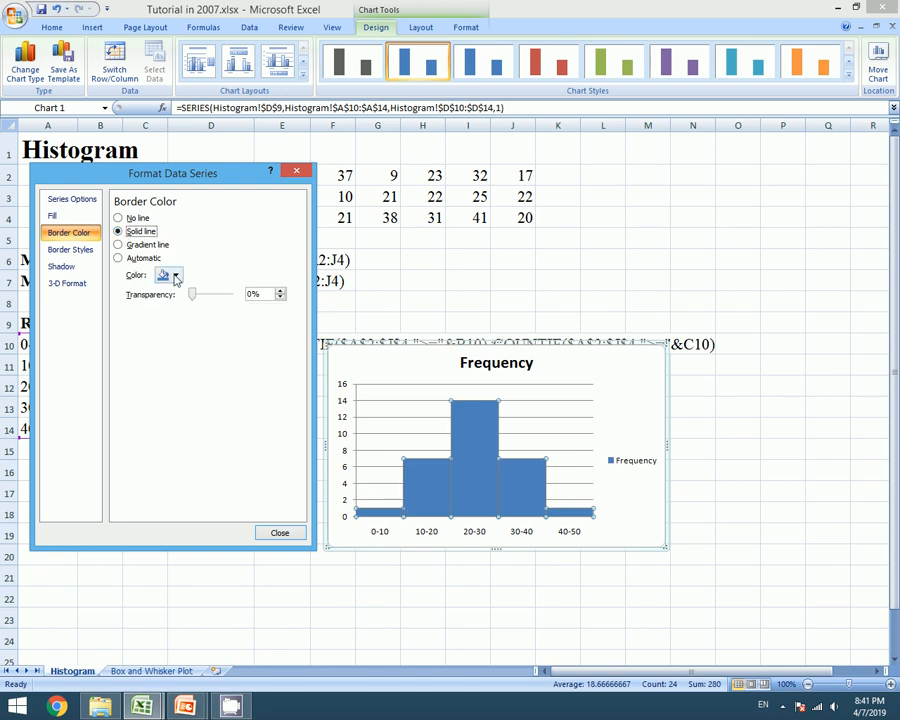
left_click(174, 276)
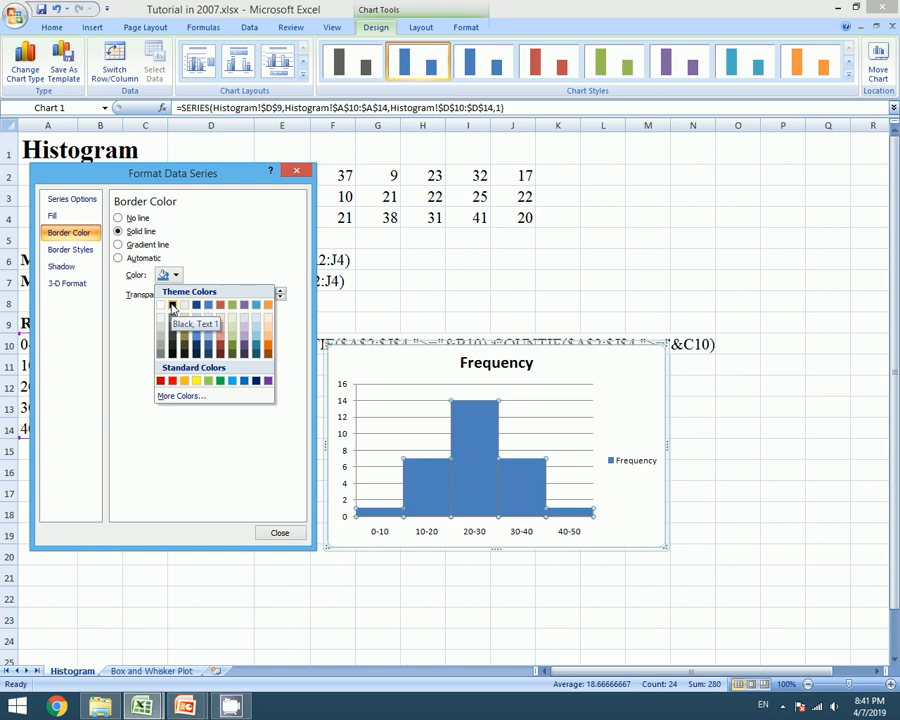
left_click(162, 304)
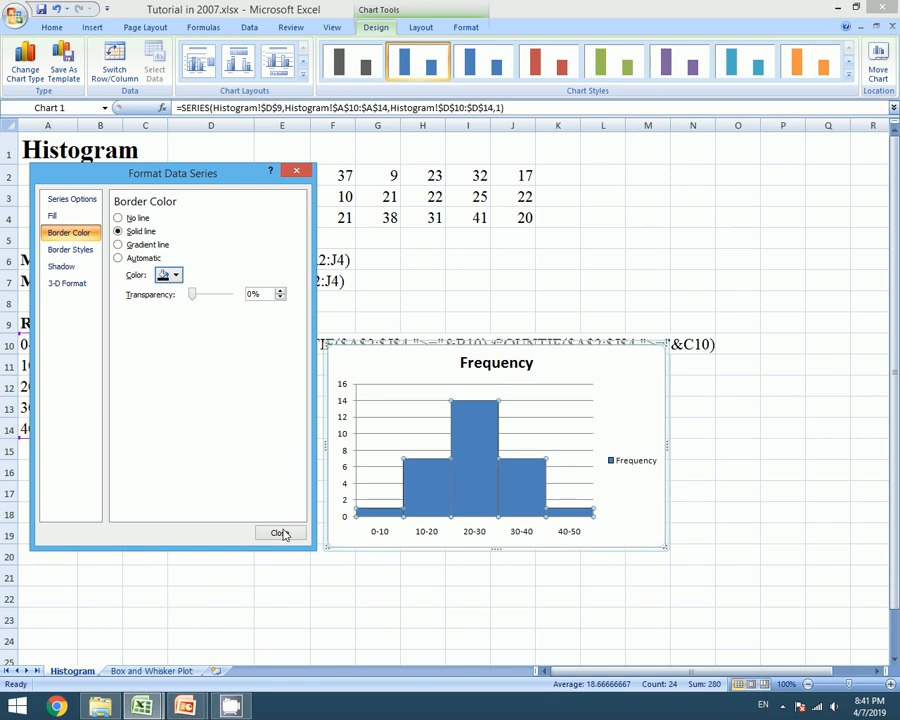
left_click(280, 532)
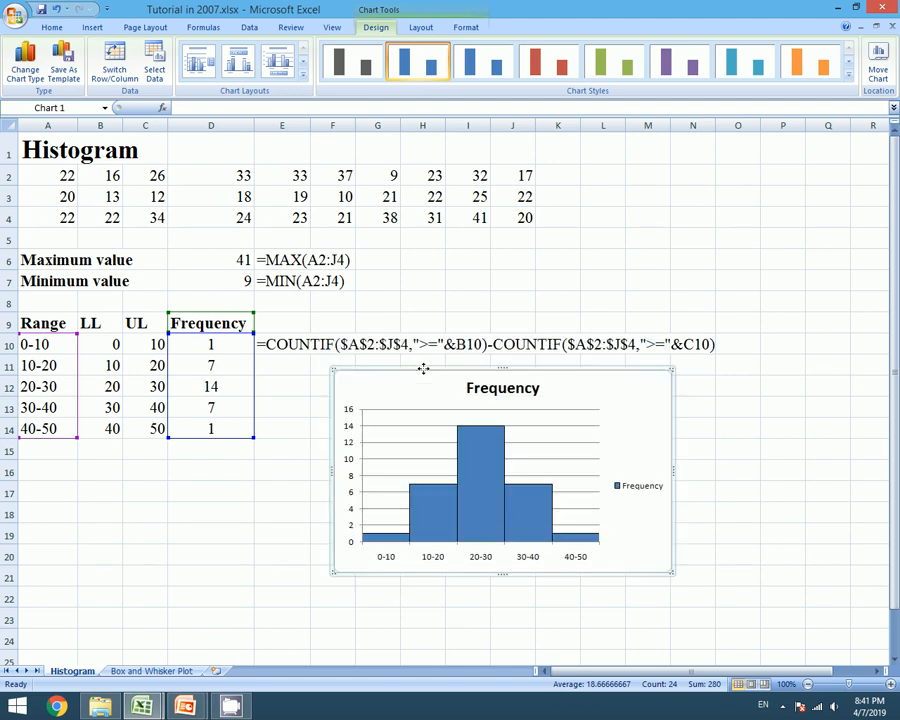
mouse_move(424, 360)
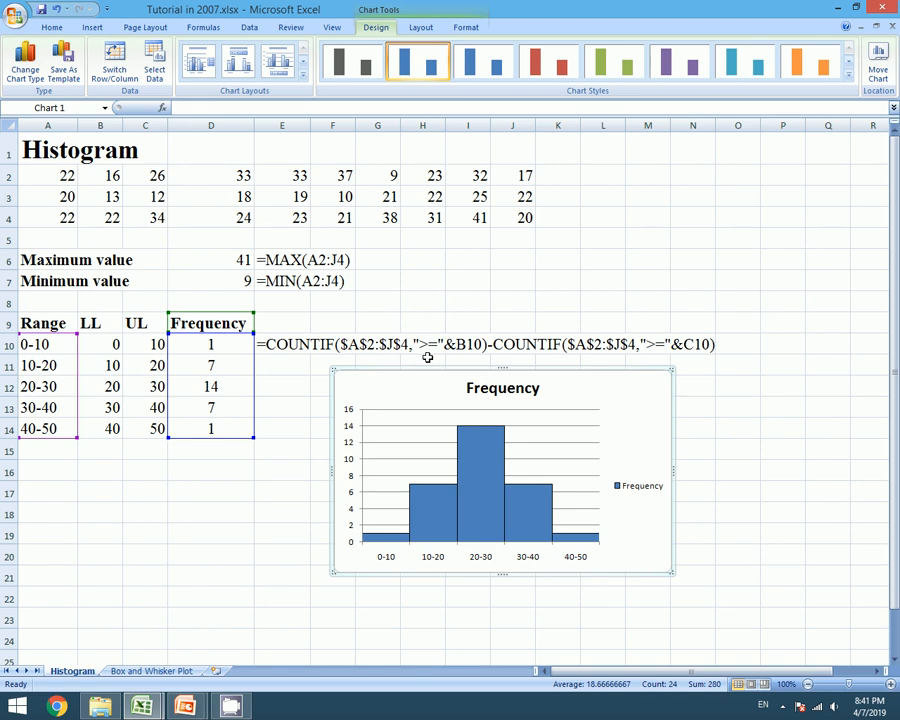
mouse_move(296, 396)
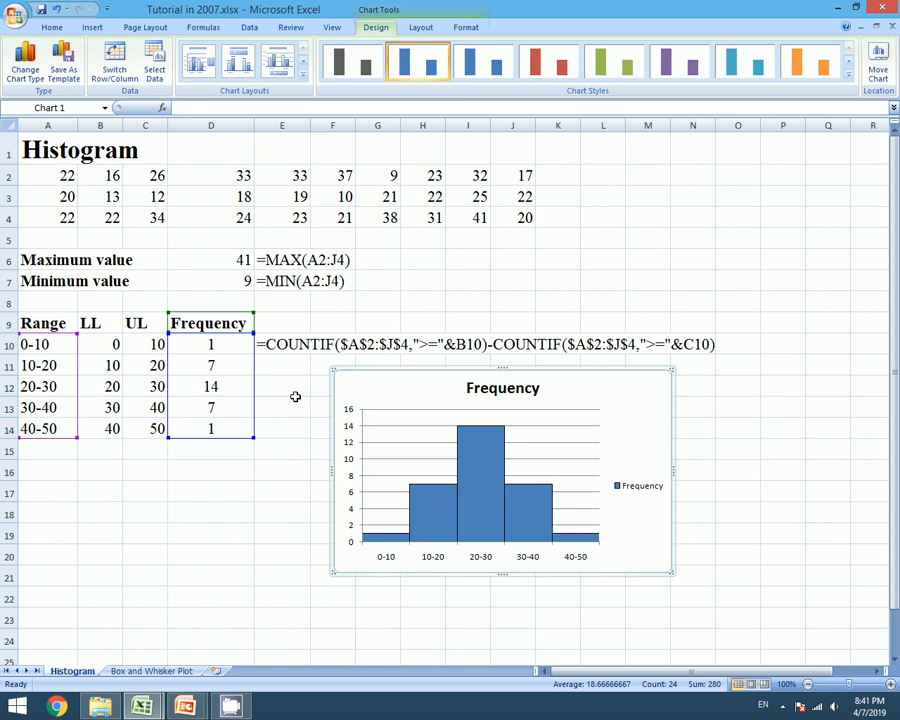